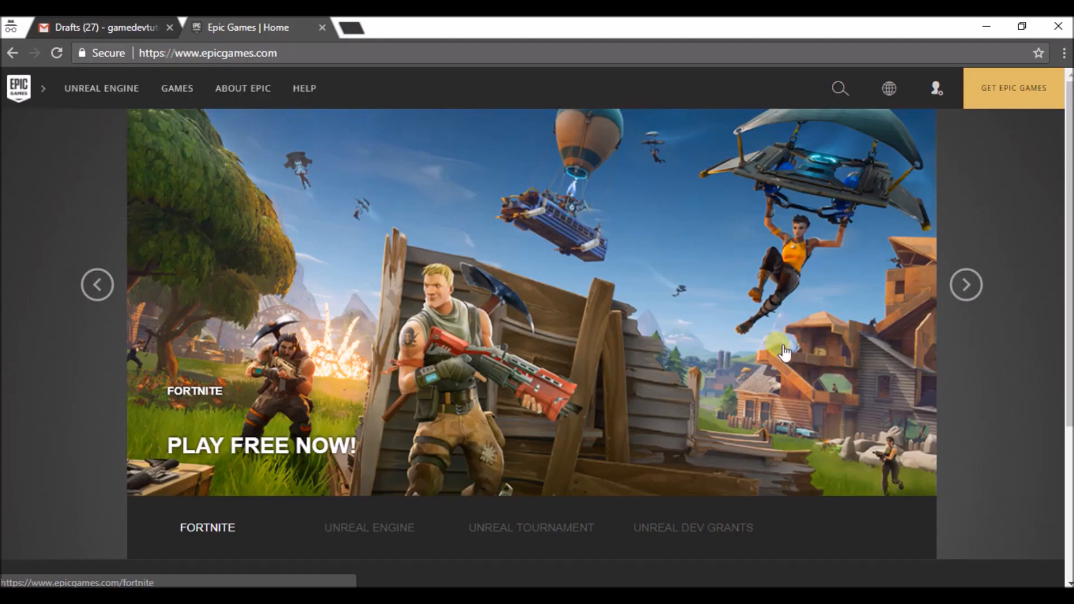
mouse_move(800, 247)
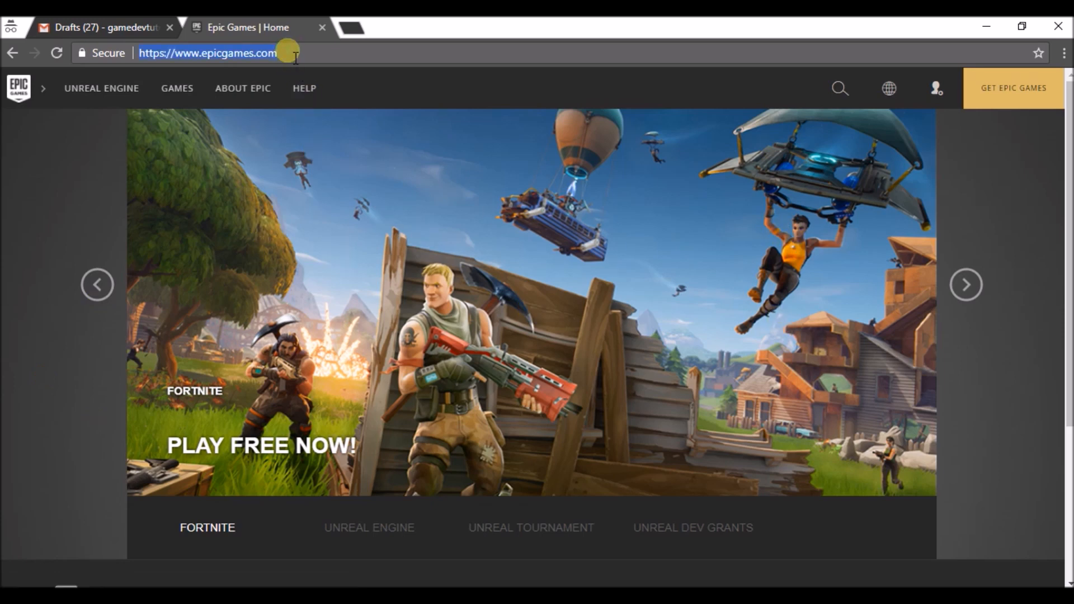
mouse_move(177, 88)
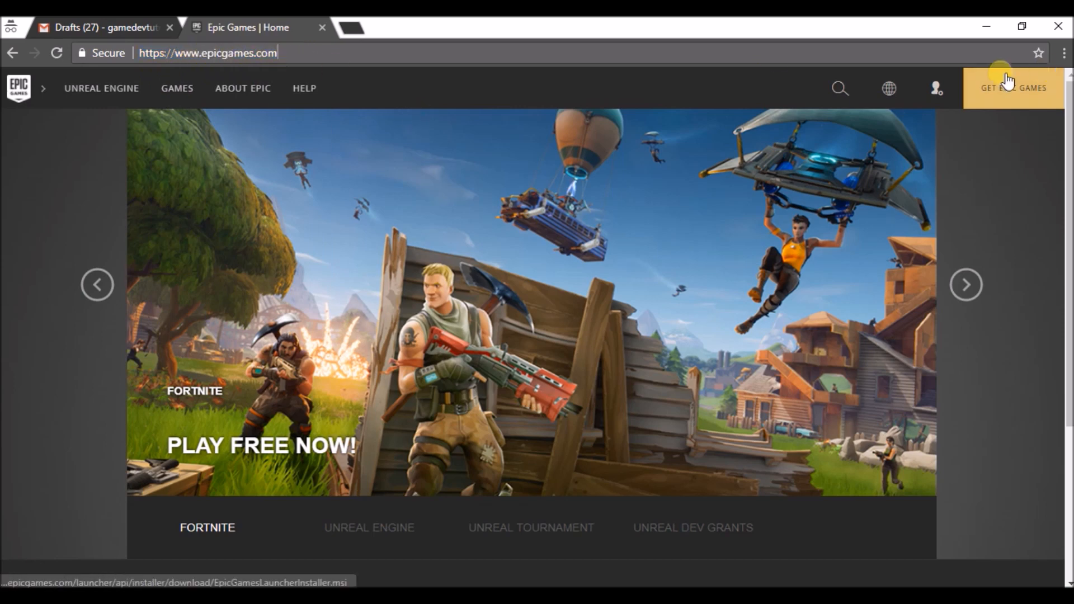
mouse_move(935, 88)
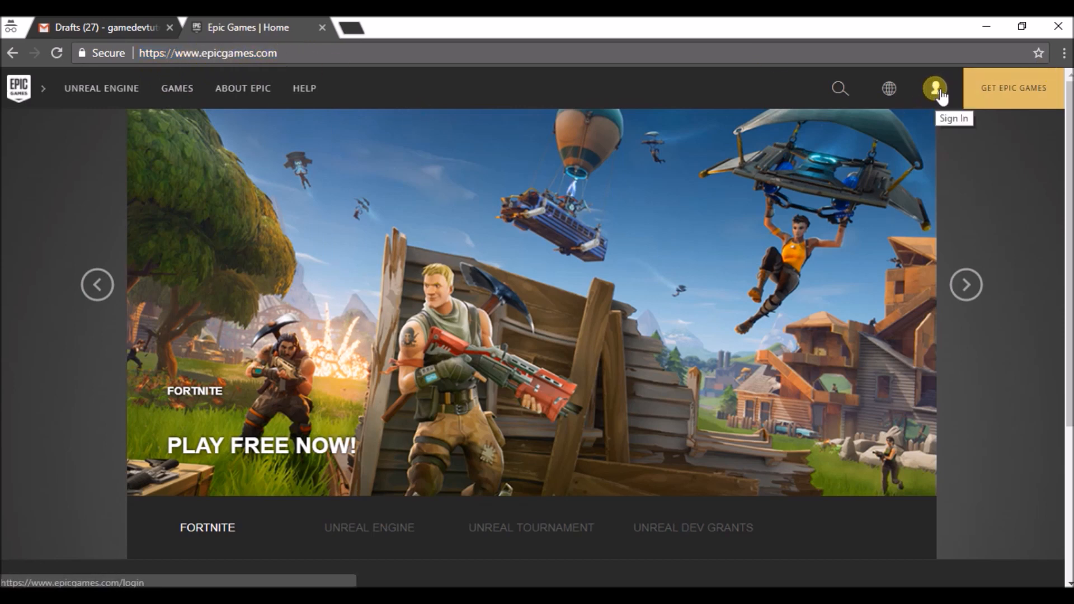
Step: Open the Epic Games sign-in page from the person icon in the top bar
click(933, 88)
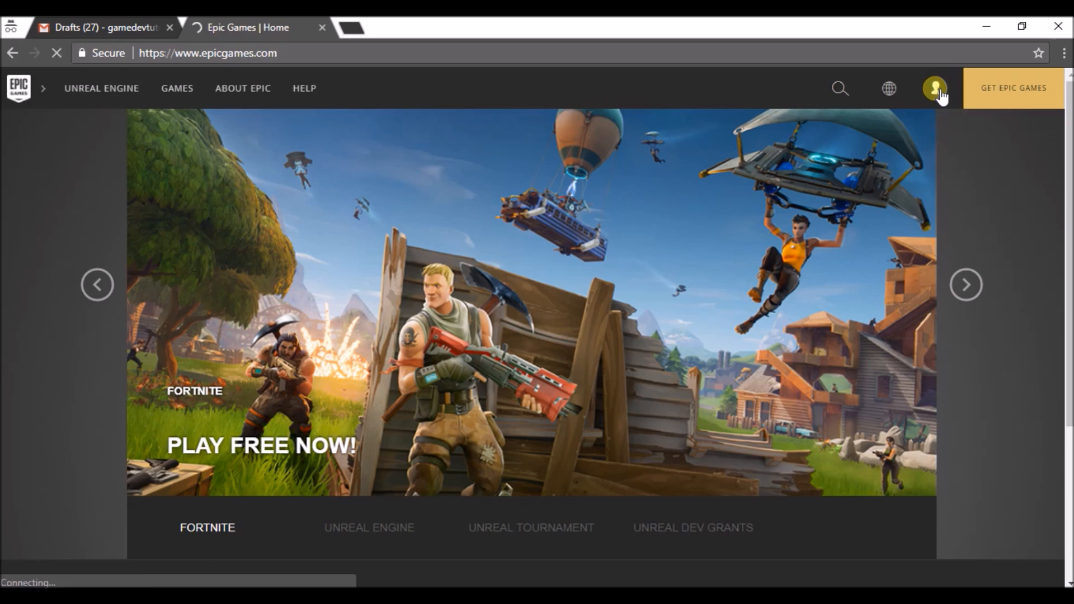
click(934, 88)
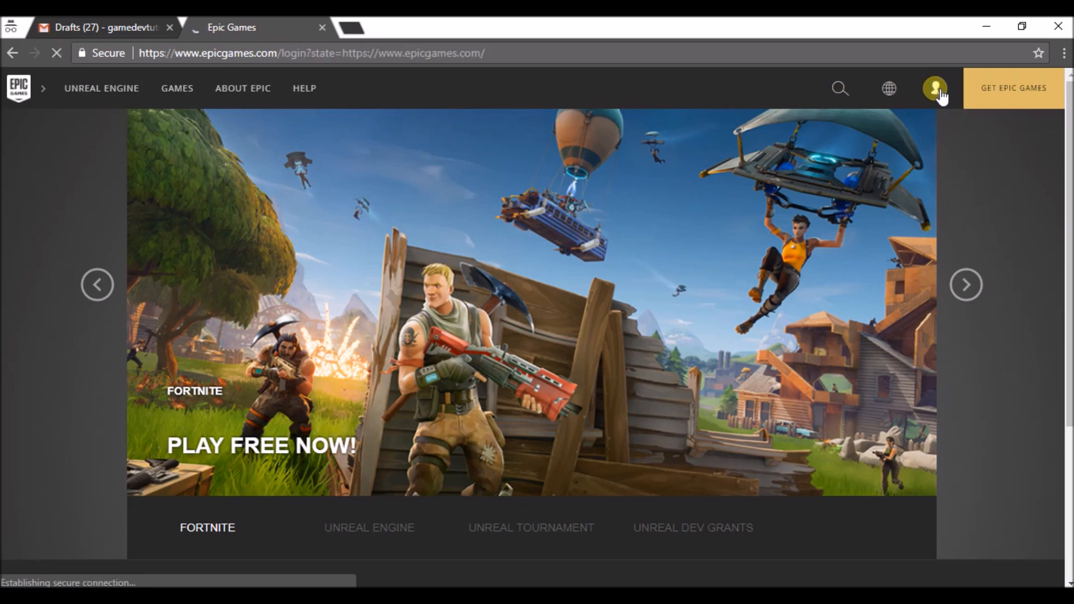
click(933, 88)
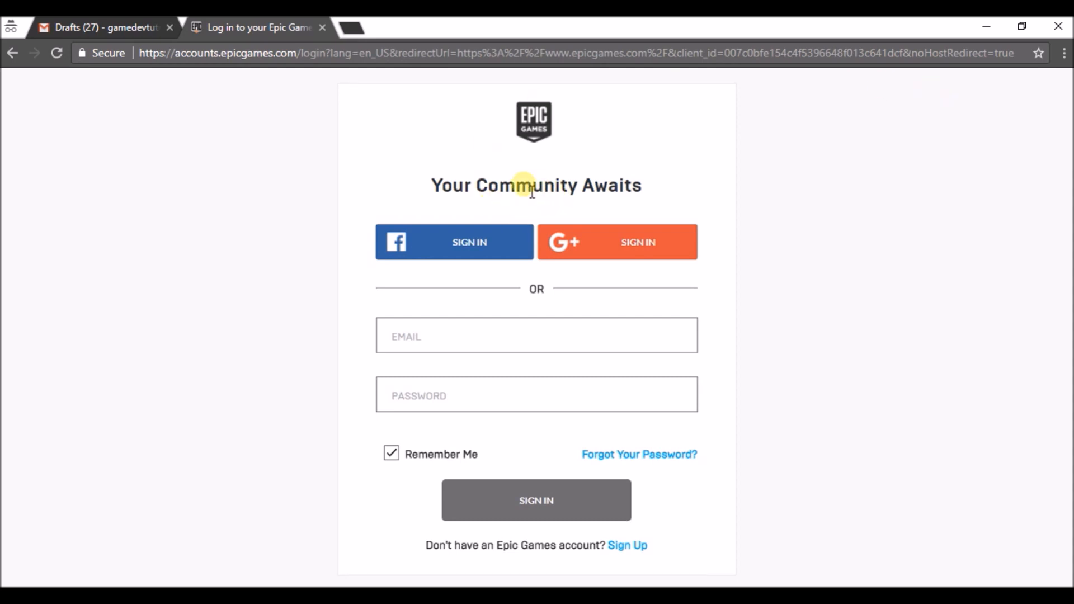
mouse_move(822, 380)
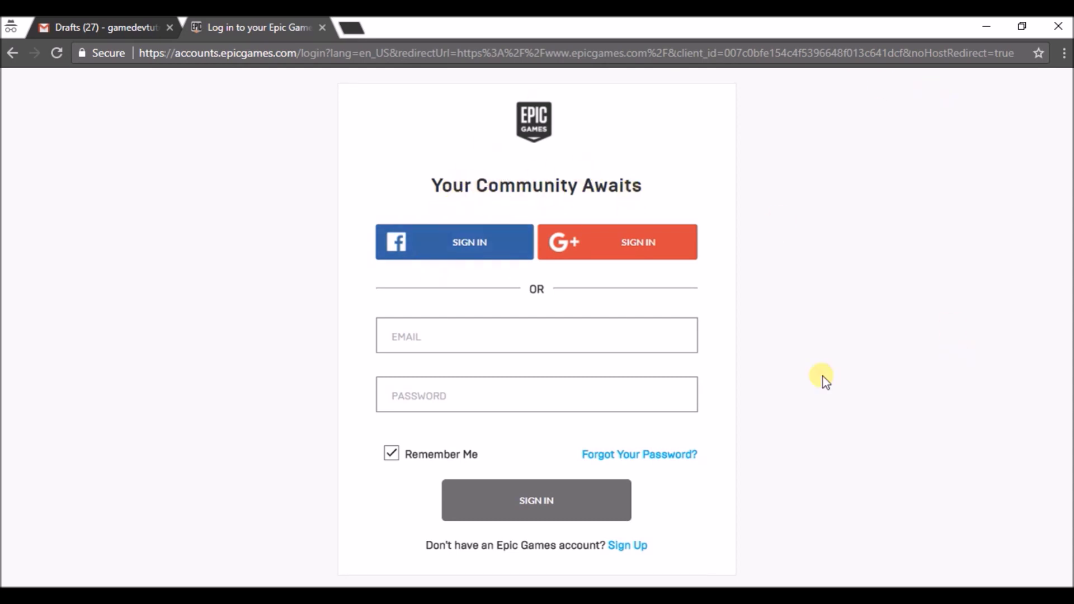
mouse_move(626, 545)
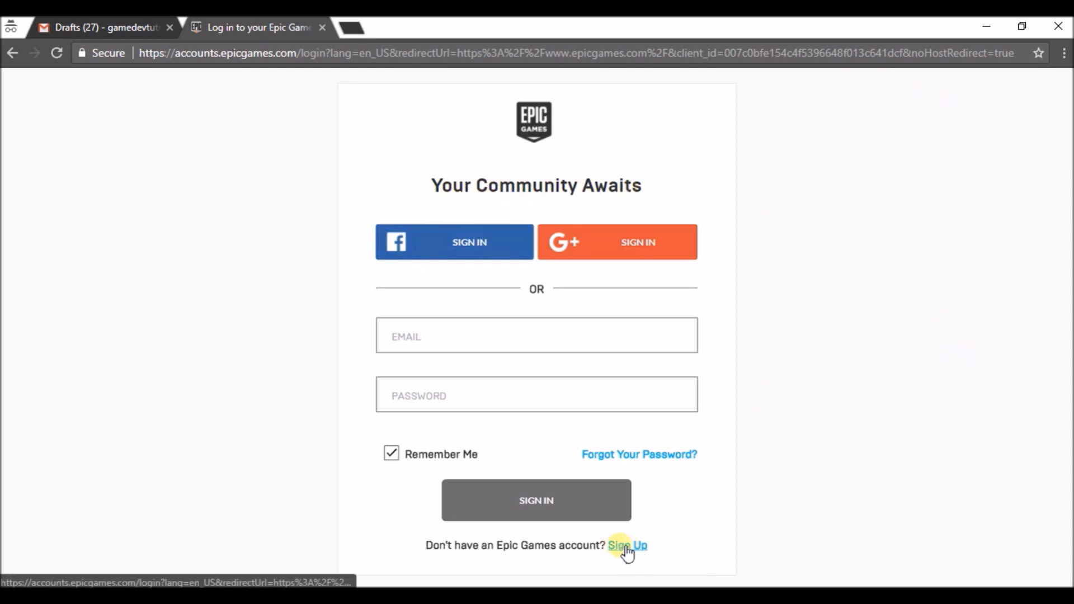
mouse_move(629, 558)
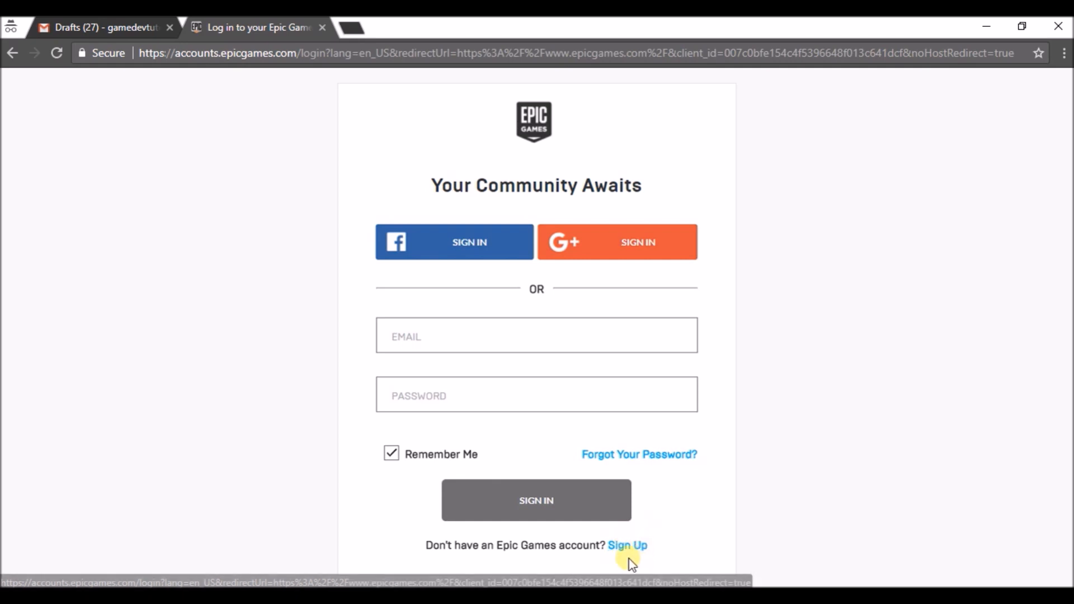
mouse_move(438, 274)
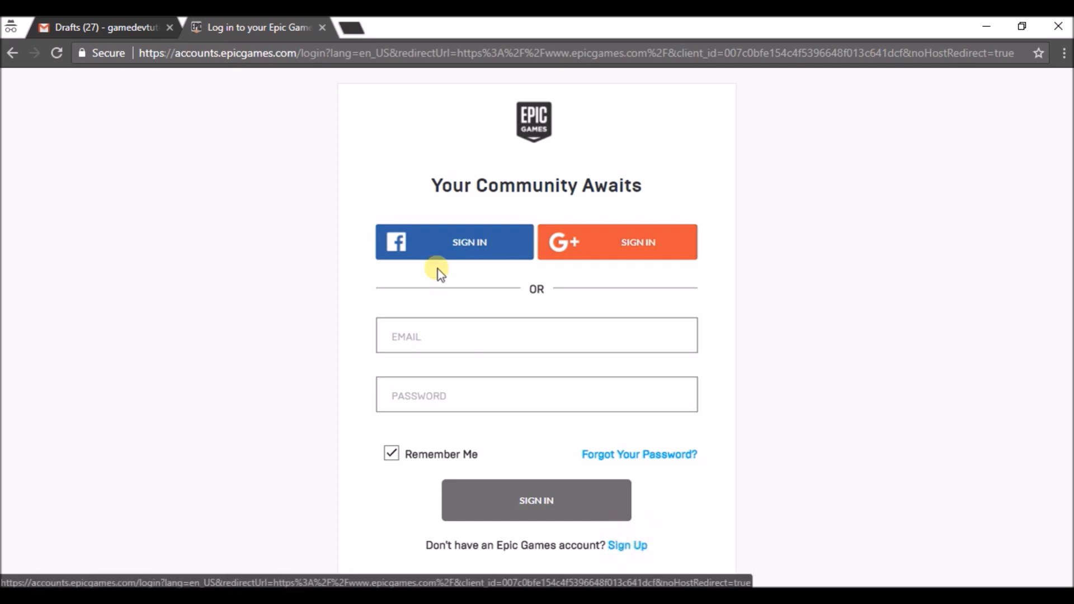
Step: Switch to the Sign Up form and fill in first name, last name and display name
click(627, 544)
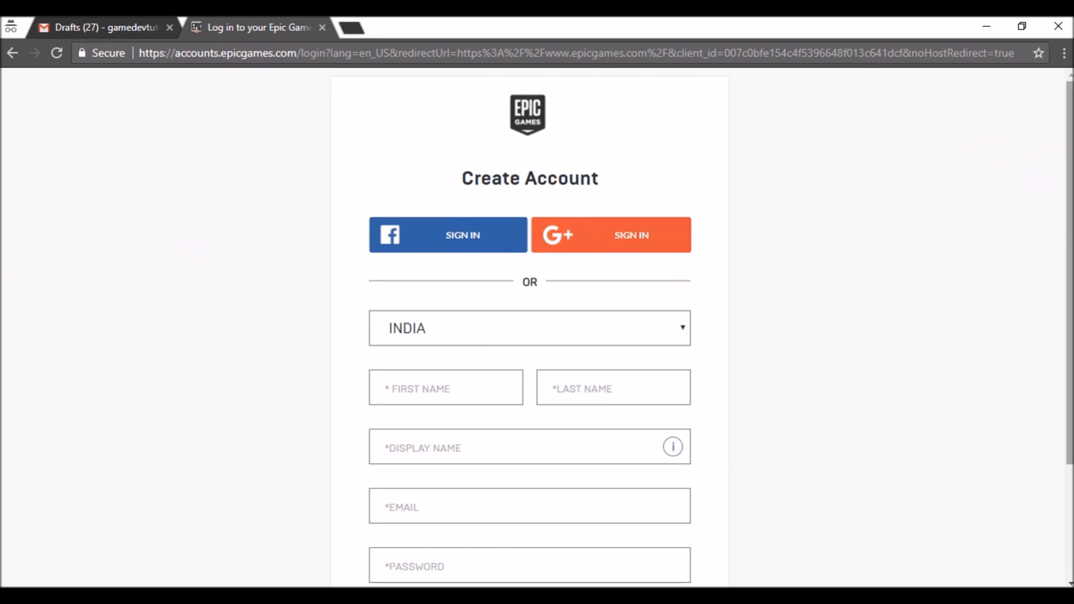
scroll(down, 3)
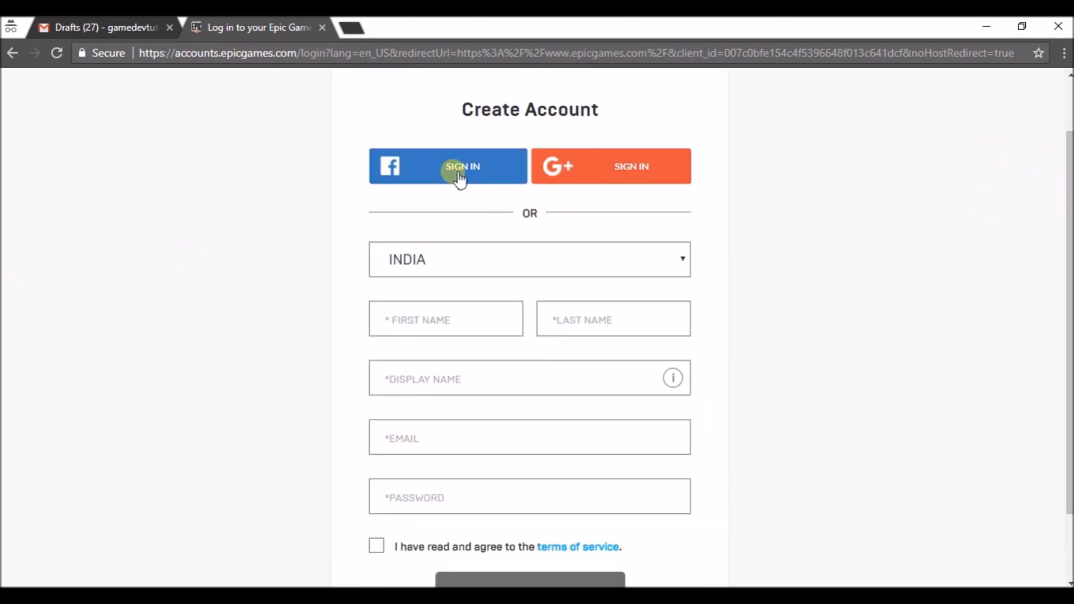
mouse_move(546, 303)
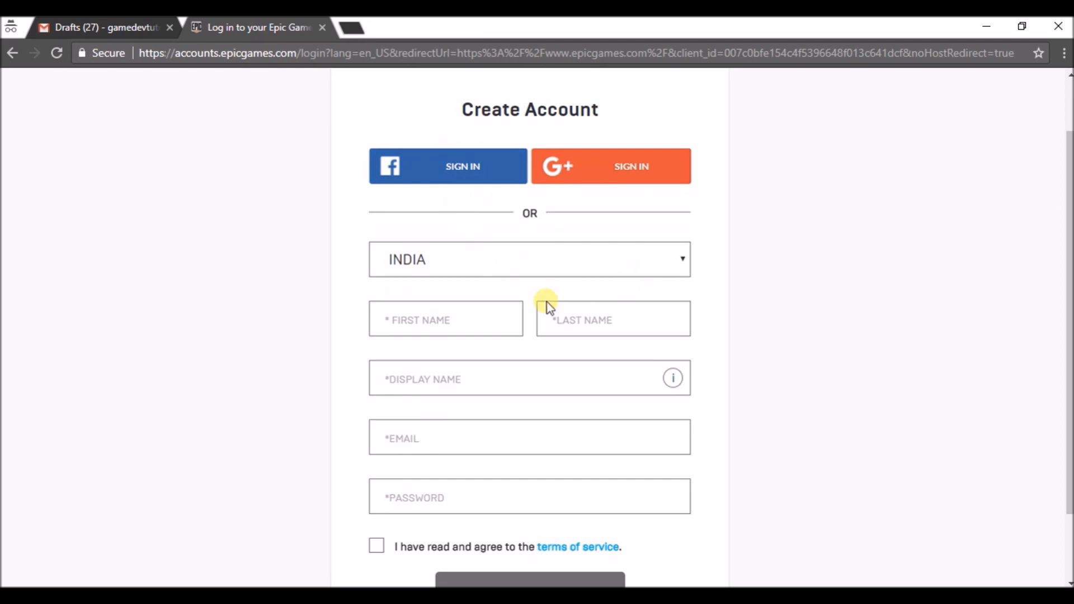
click(445, 318)
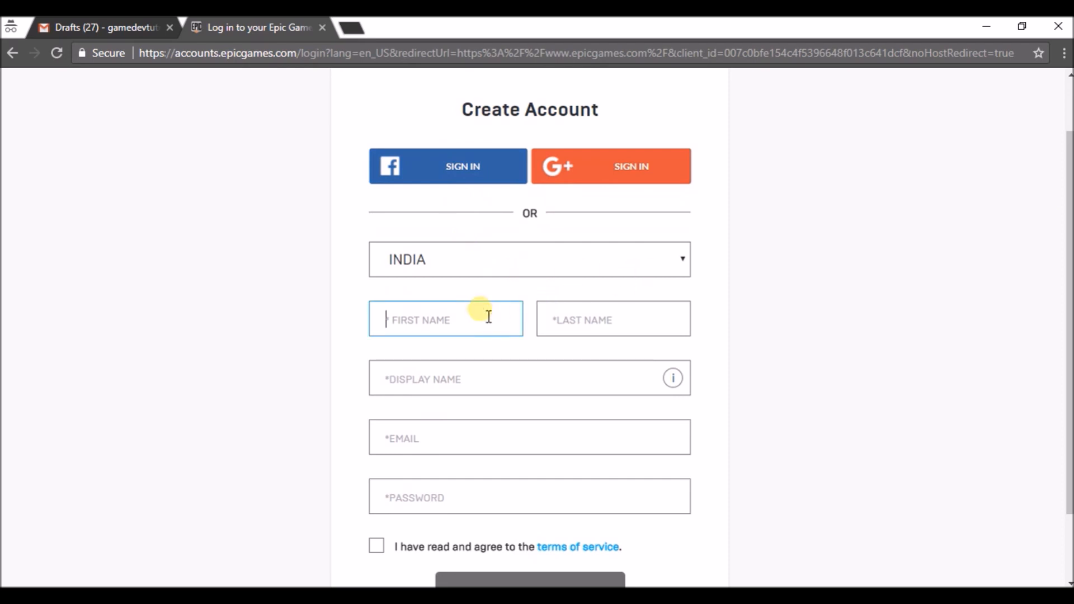
text(game)
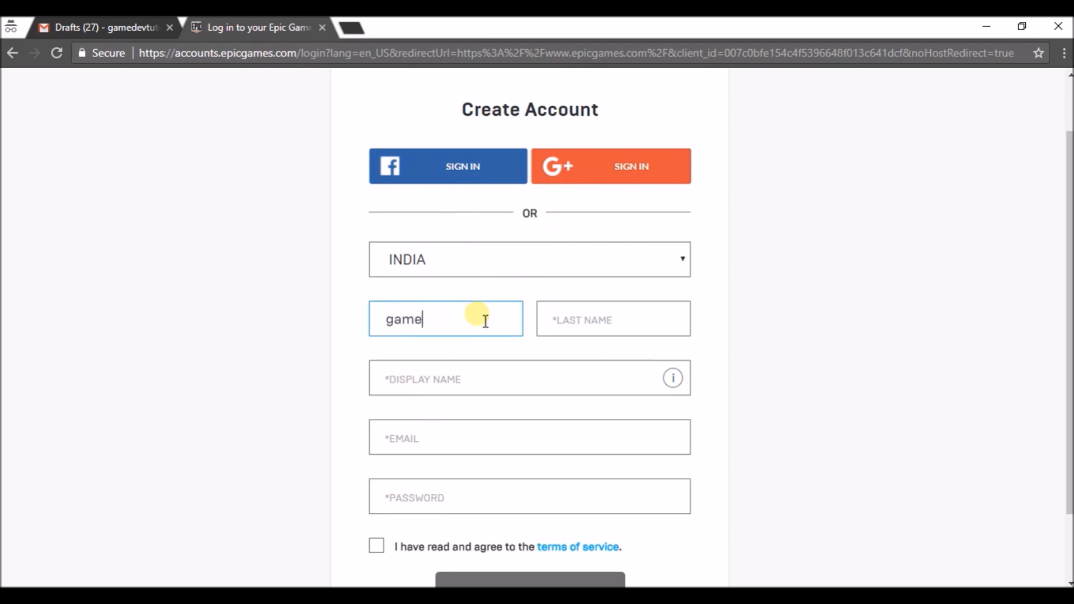
text(d)
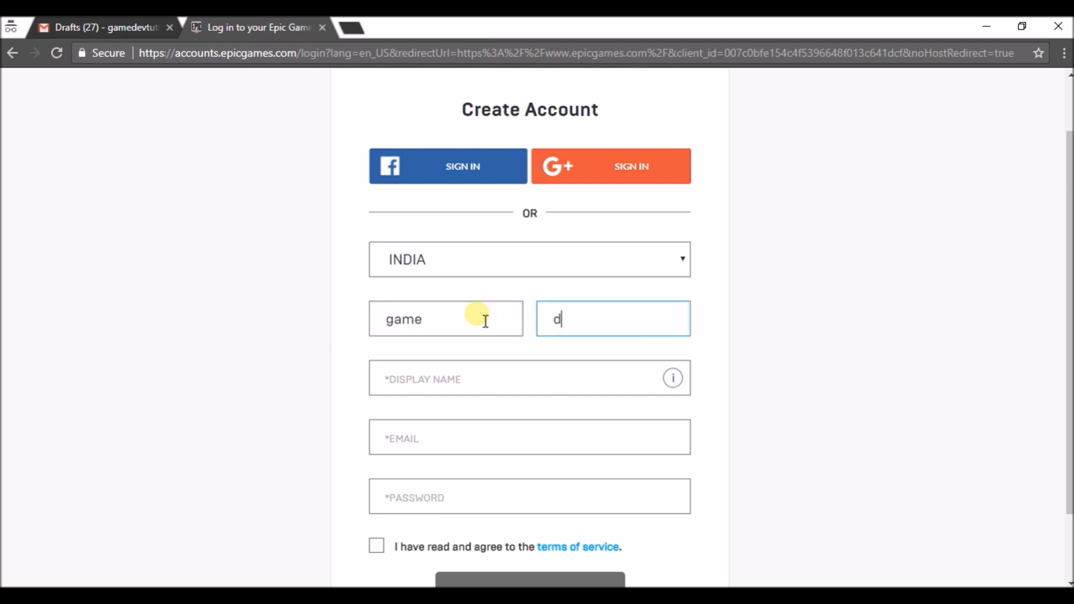
text(evtus)
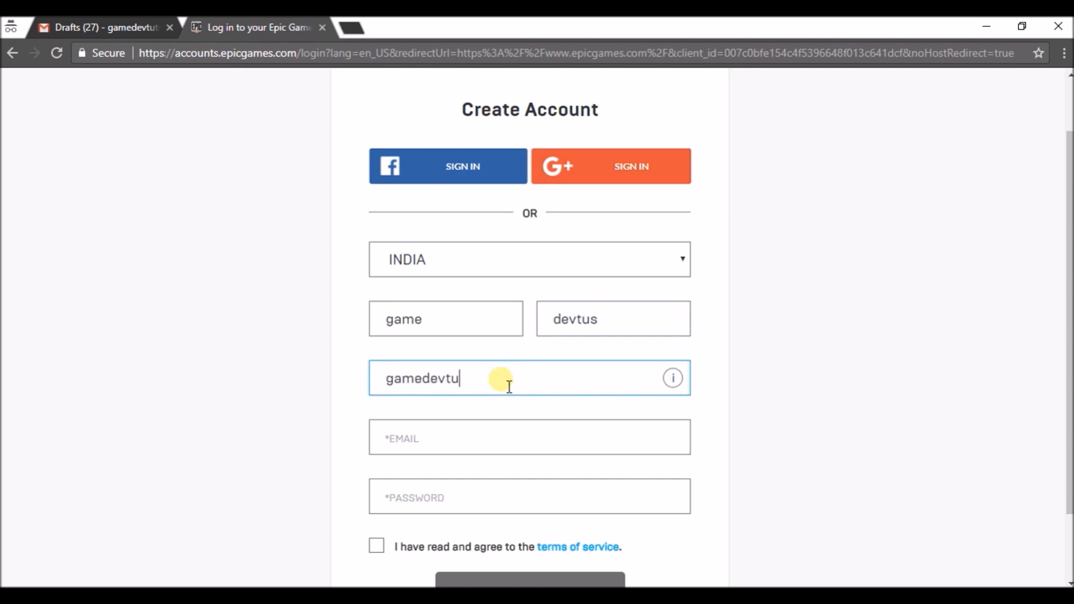
text(ts9)
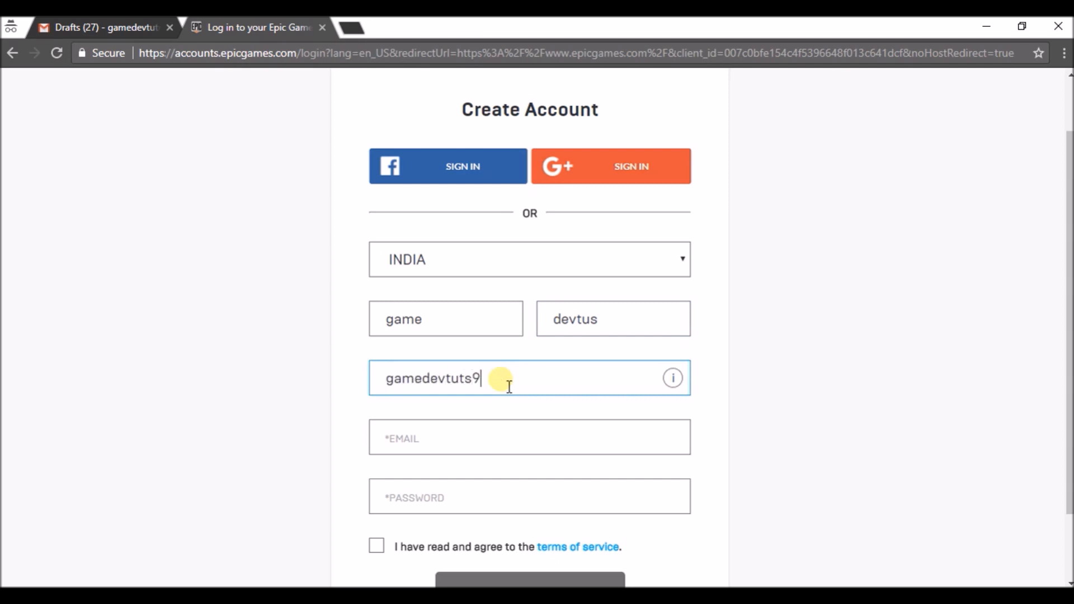
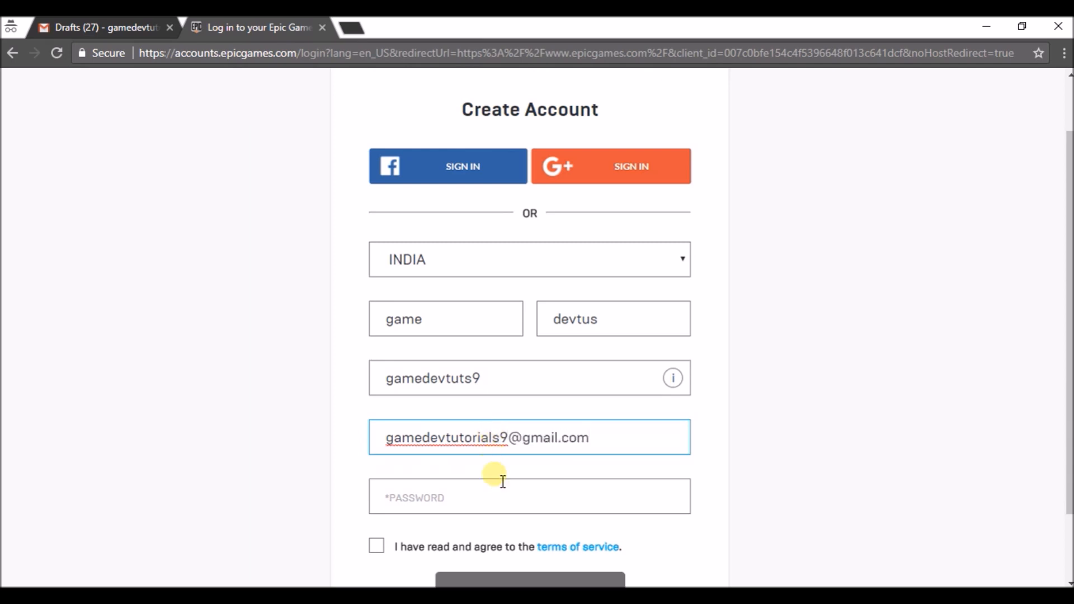
Step: Enter the email address and password, and accept the terms of service
text(•••••)
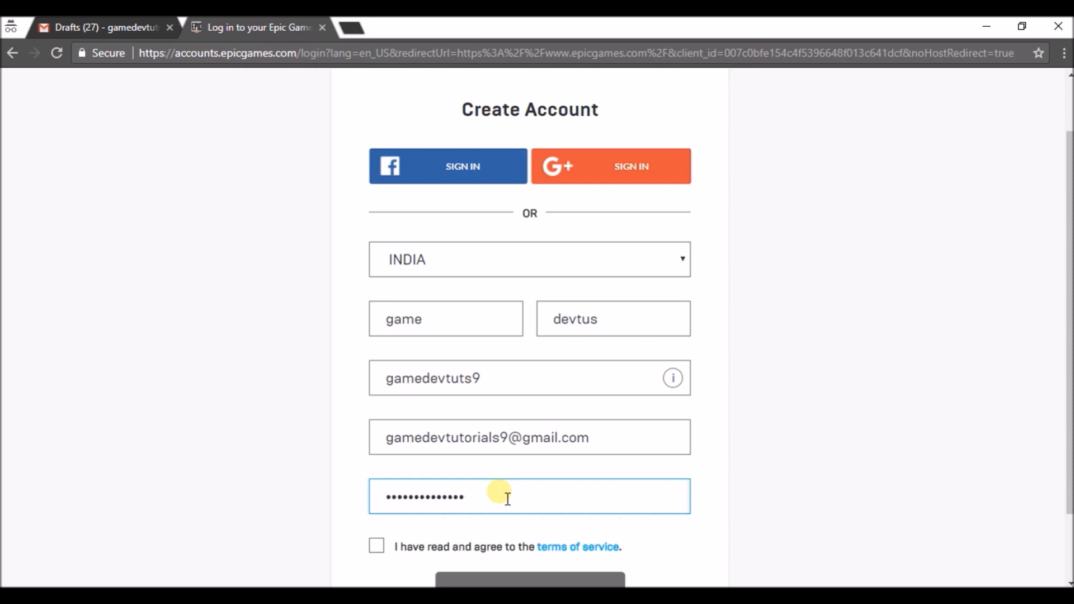
click(376, 546)
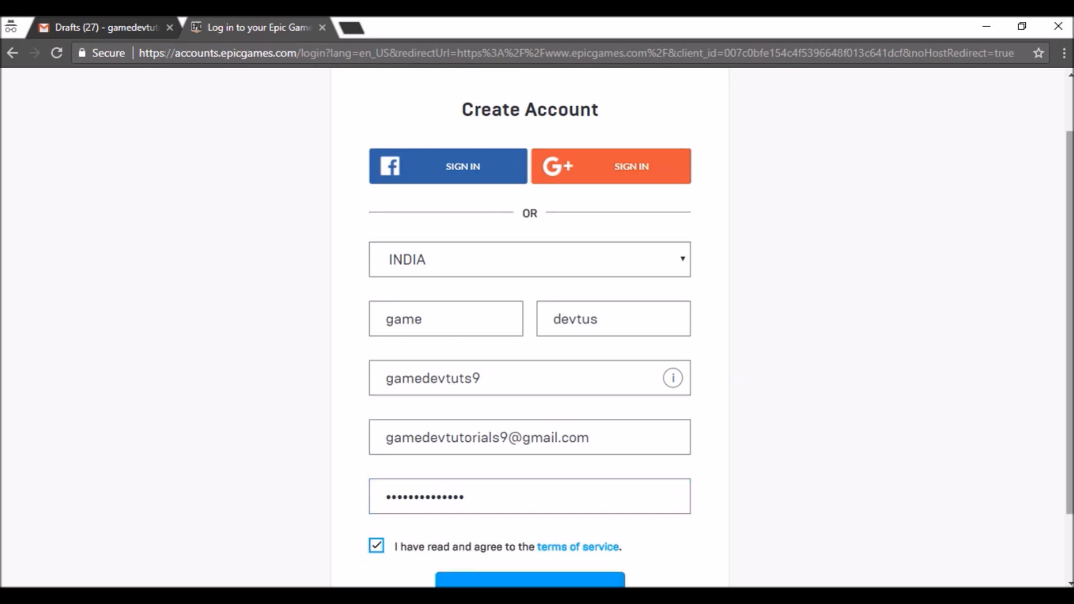
scroll(down, 3)
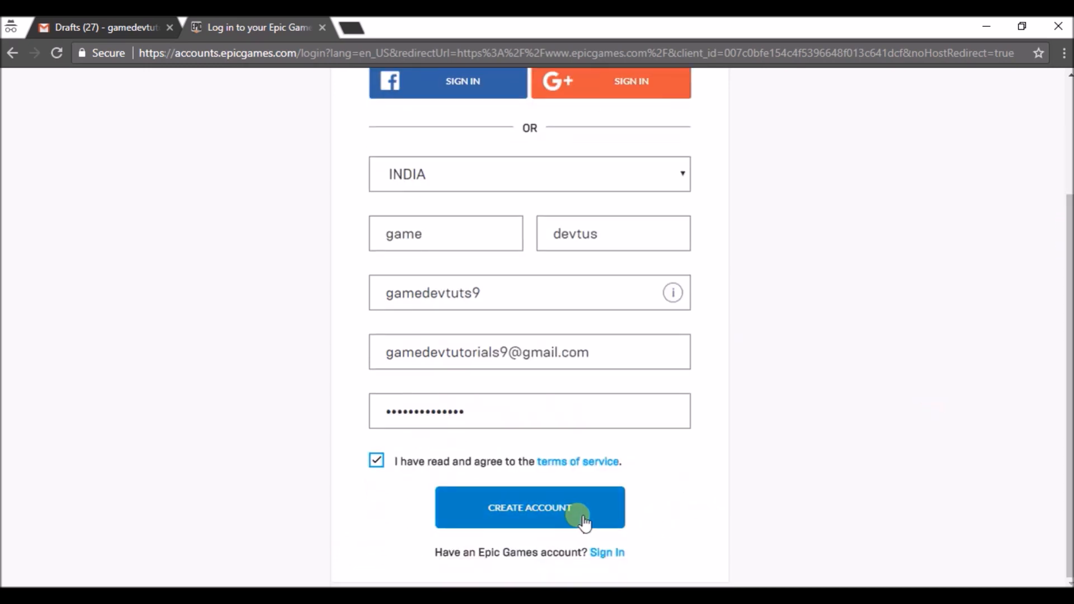
Step: Submit the sign-up form, correct the email address, and resubmit with CREATE ACCOUNT
click(529, 507)
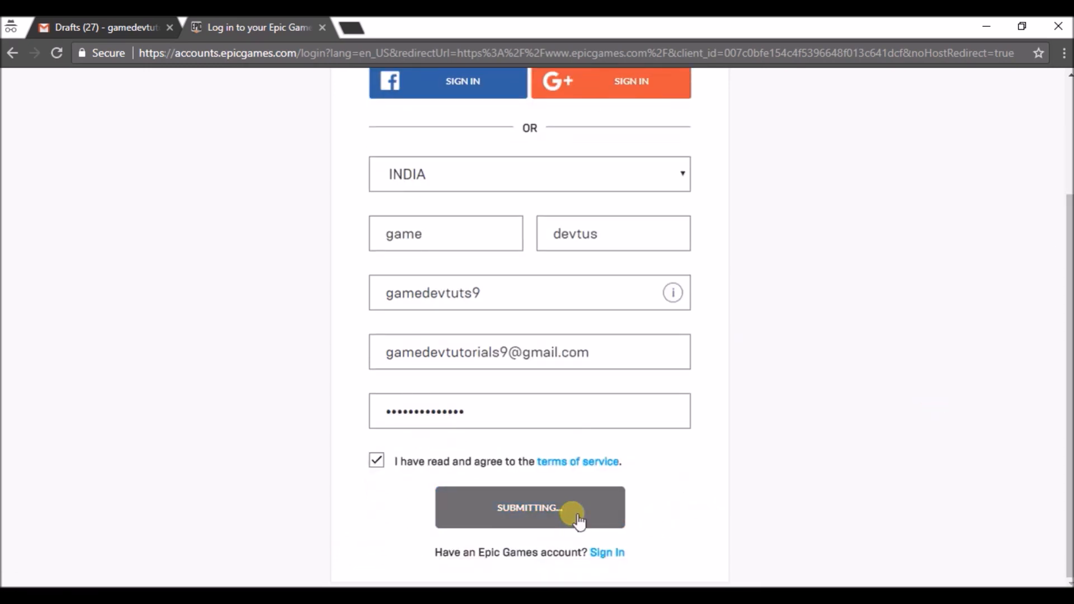
click(529, 507)
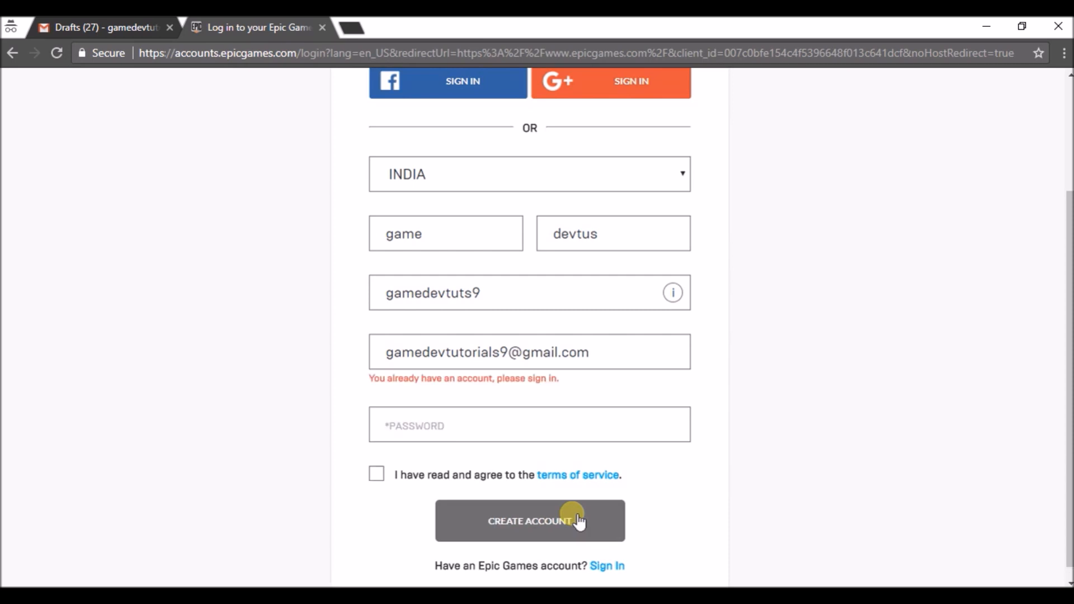
click(510, 352)
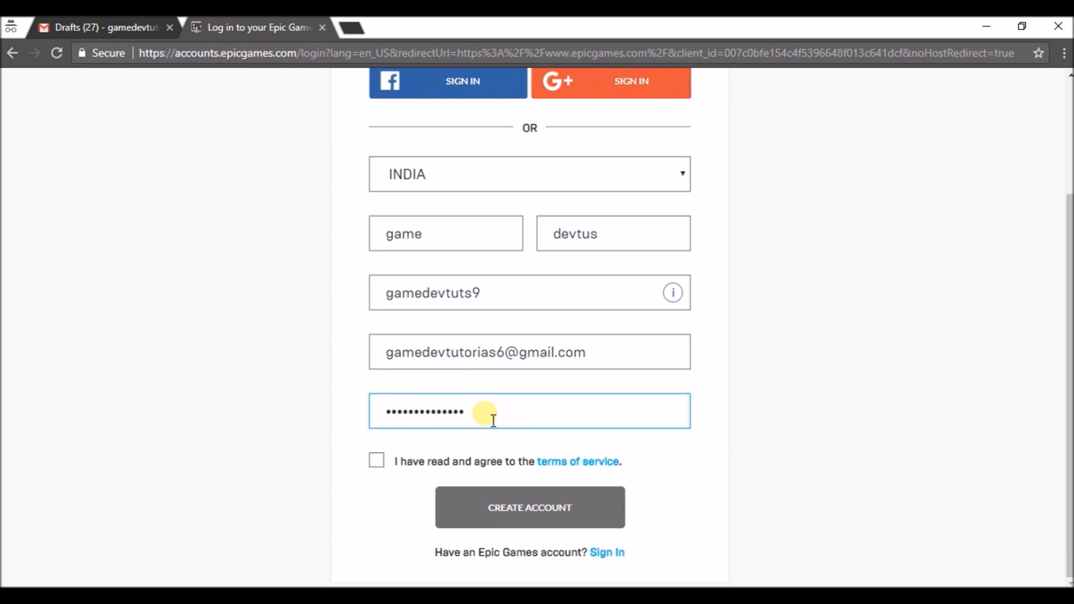
click(376, 461)
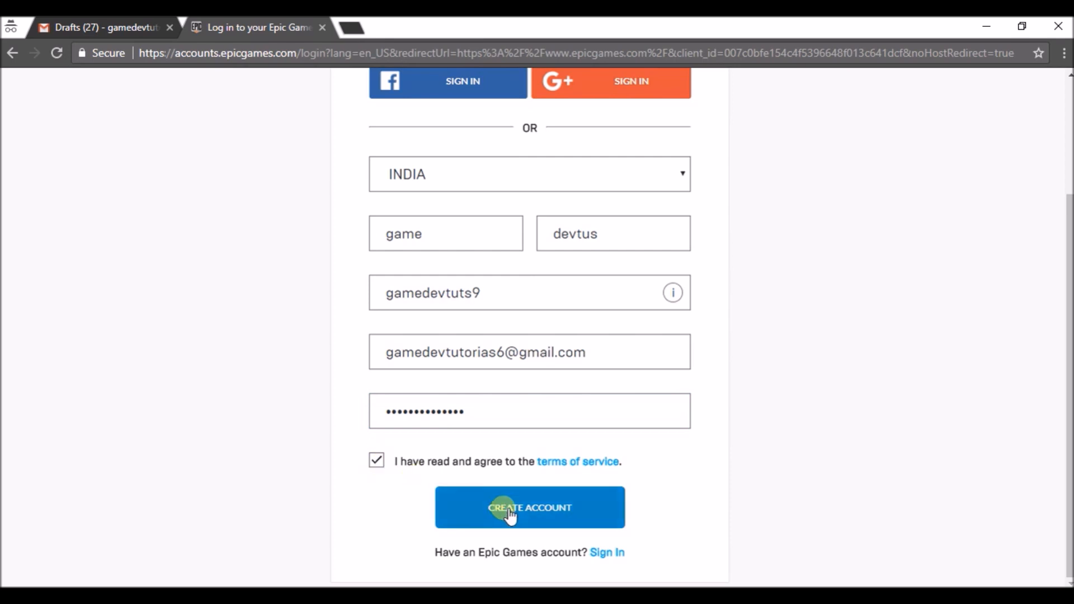
click(530, 508)
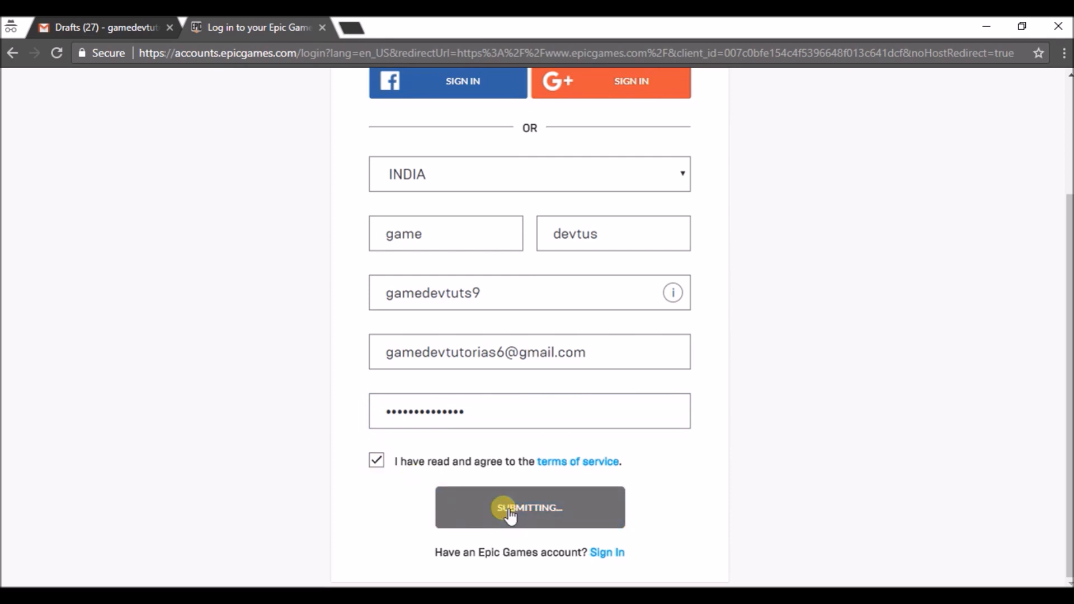
click(530, 507)
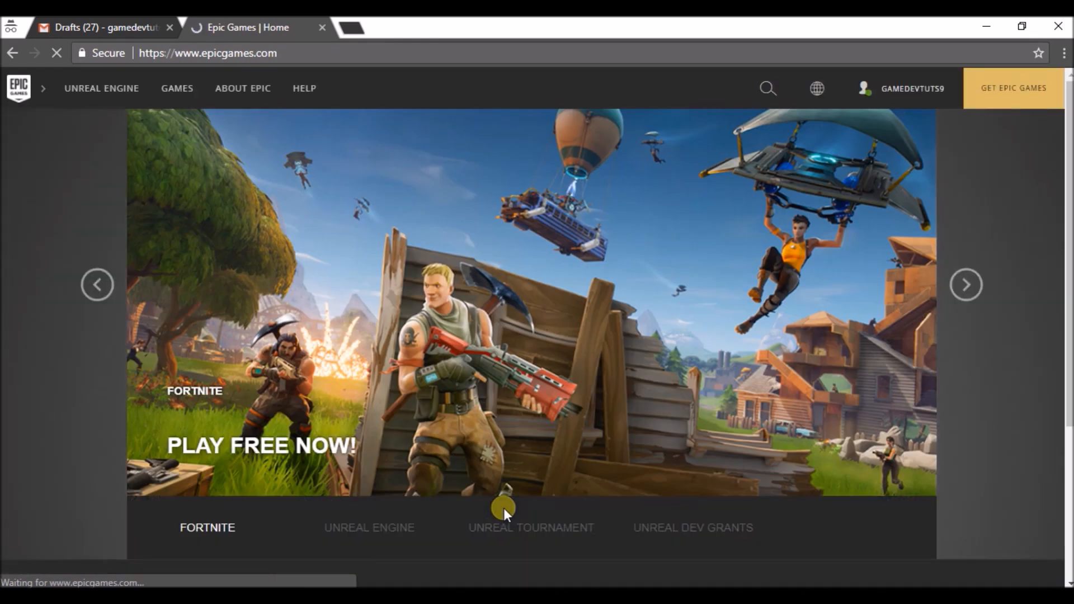
Step: Choose ACCOUNT from the username menu to view Personal Details, then switch to Gmail
click(912, 88)
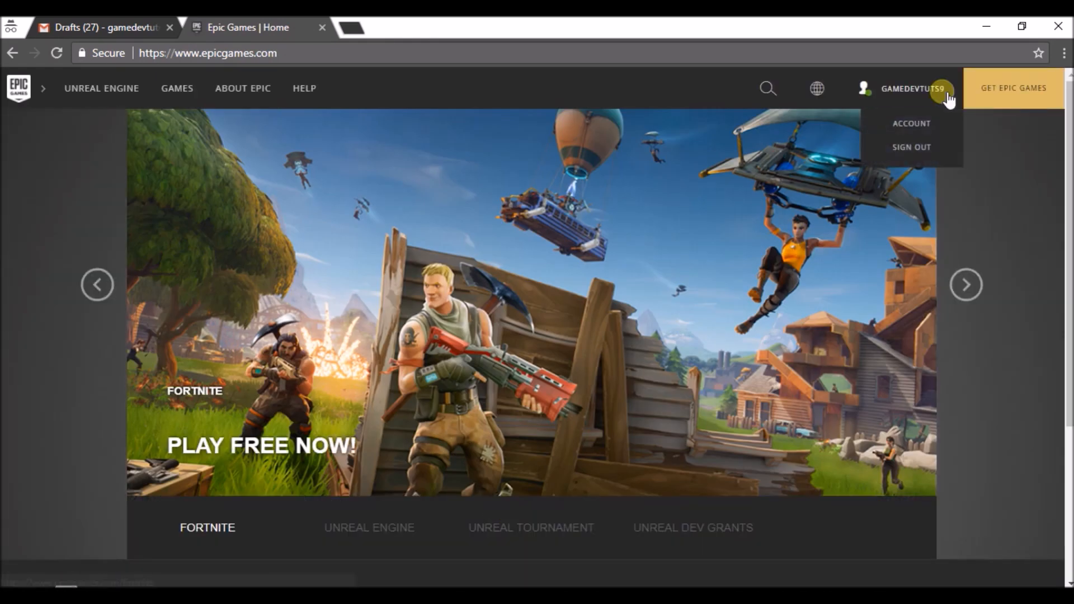
mouse_move(910, 125)
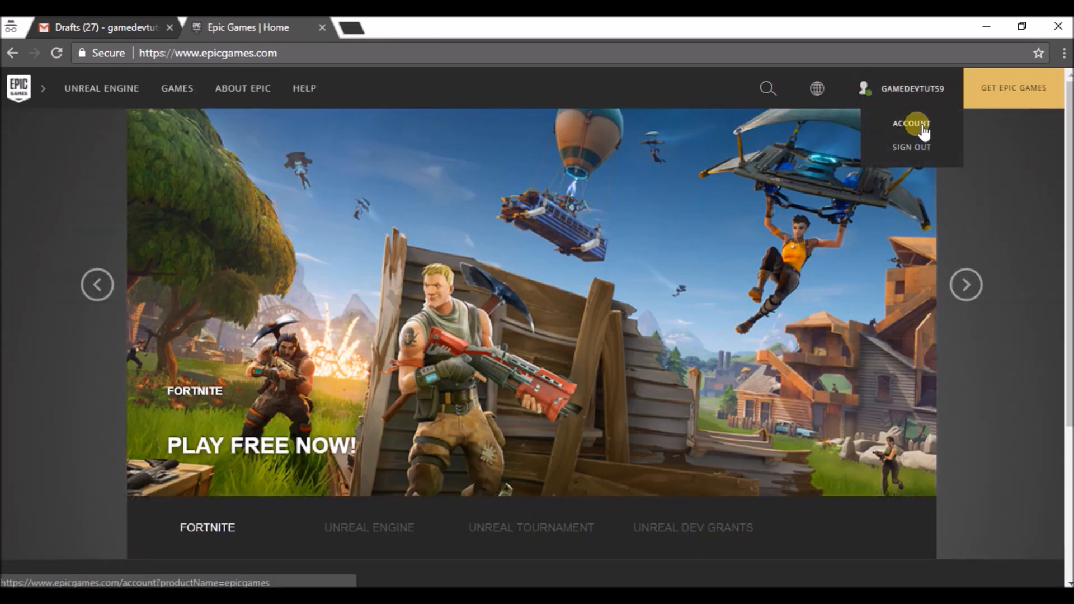
click(911, 124)
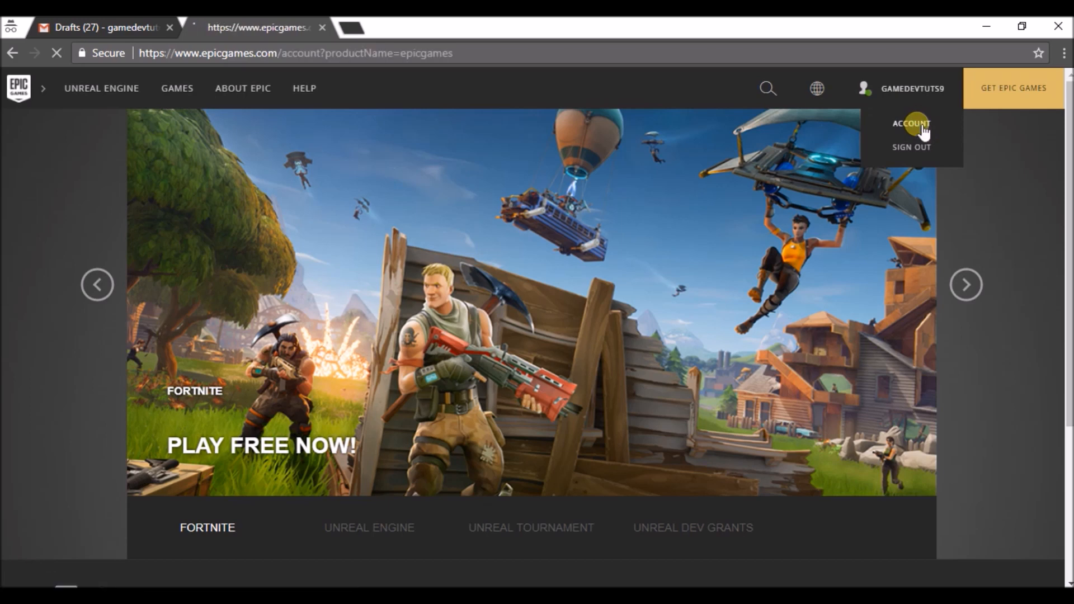
click(911, 125)
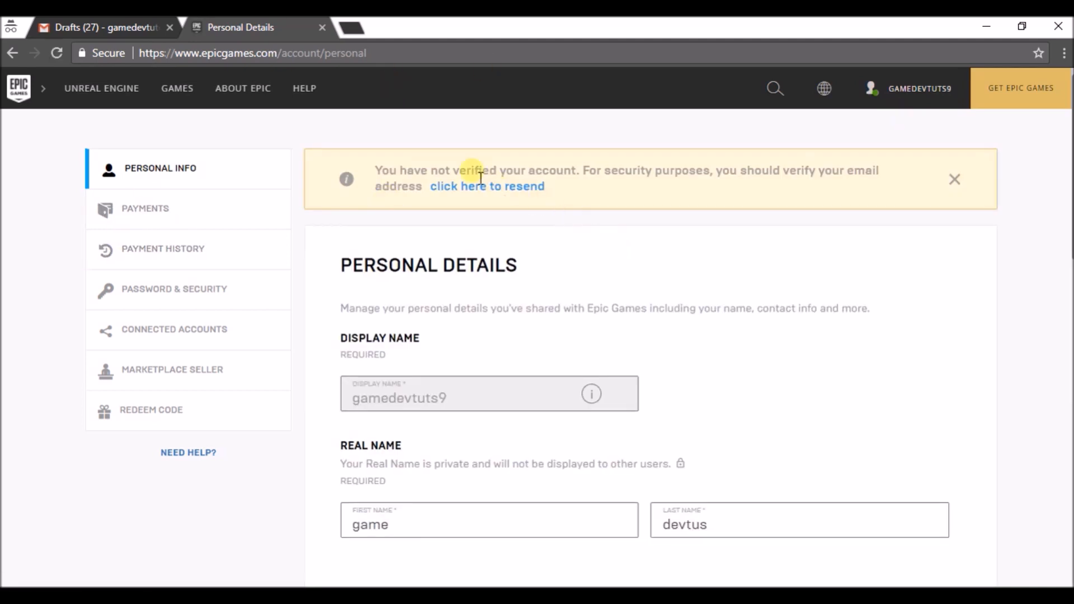
click(103, 27)
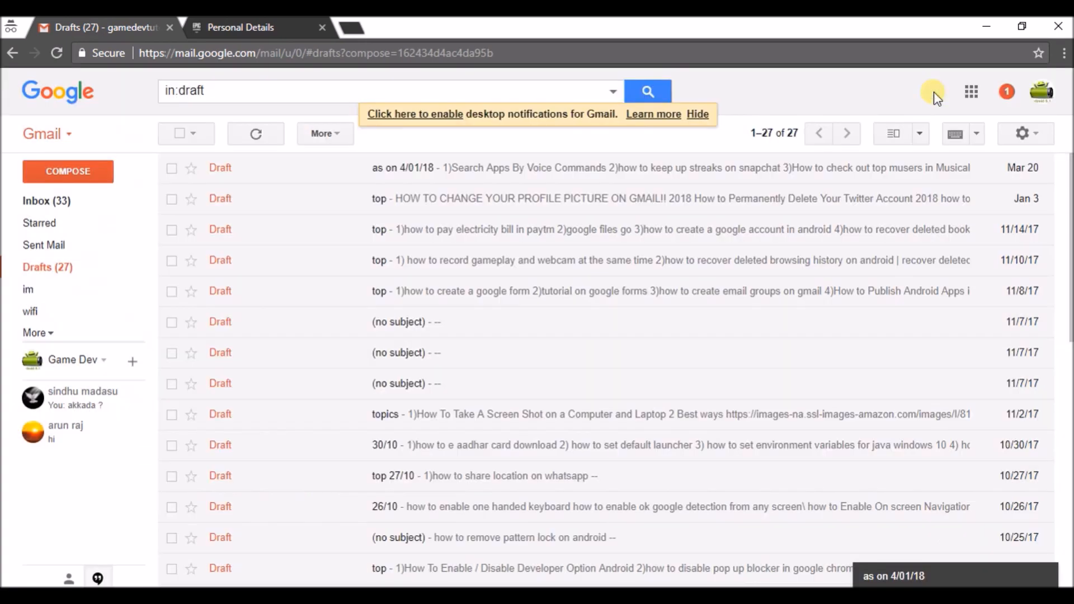
Step: Add the second Google account in Gmail, entering its email and retrying the password
click(1040, 91)
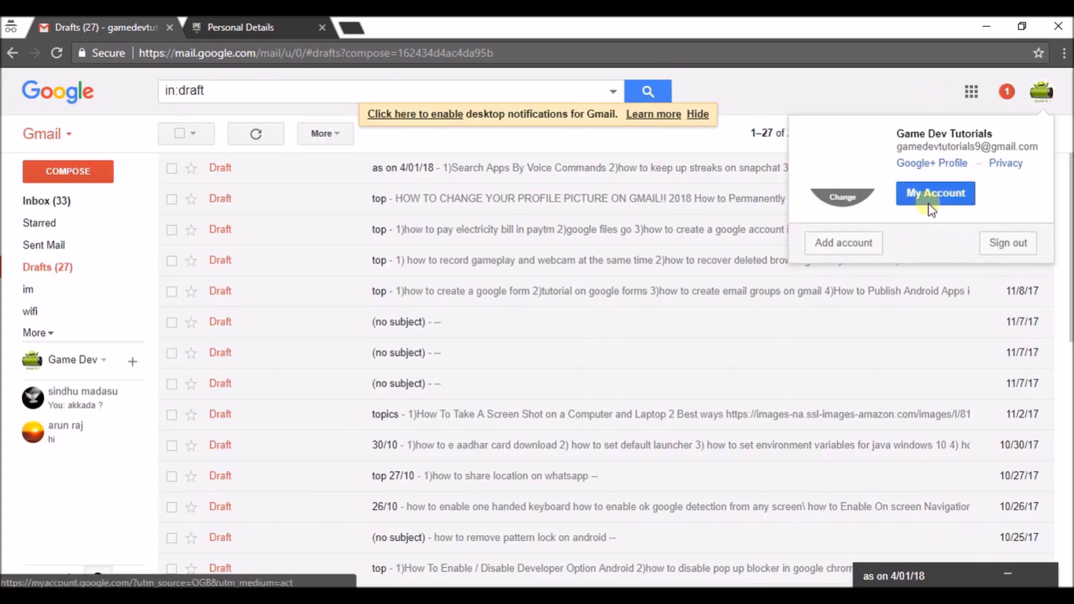
click(843, 243)
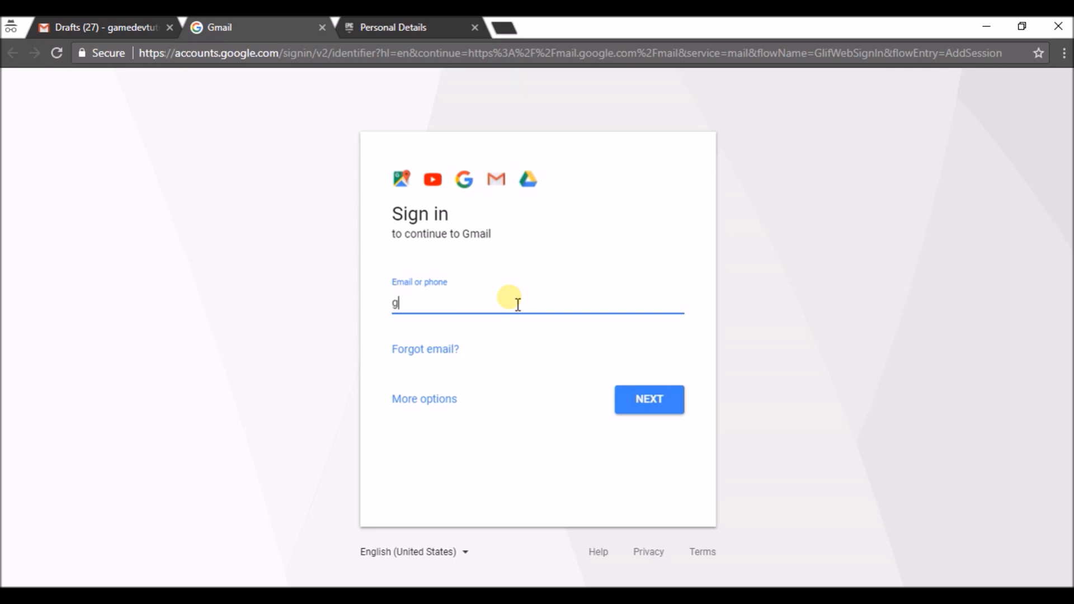
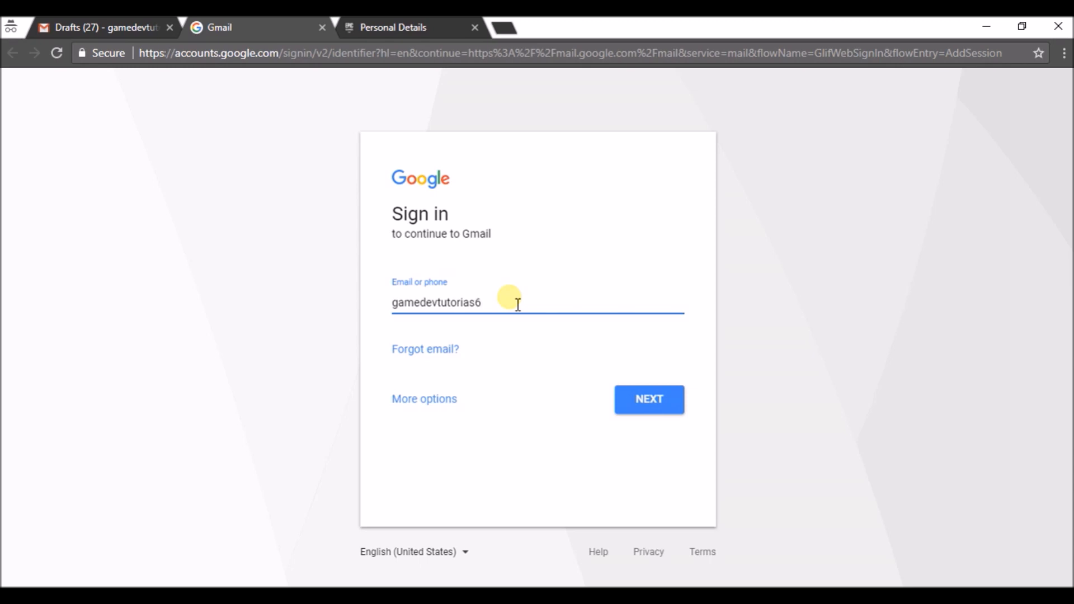
mouse_move(648, 403)
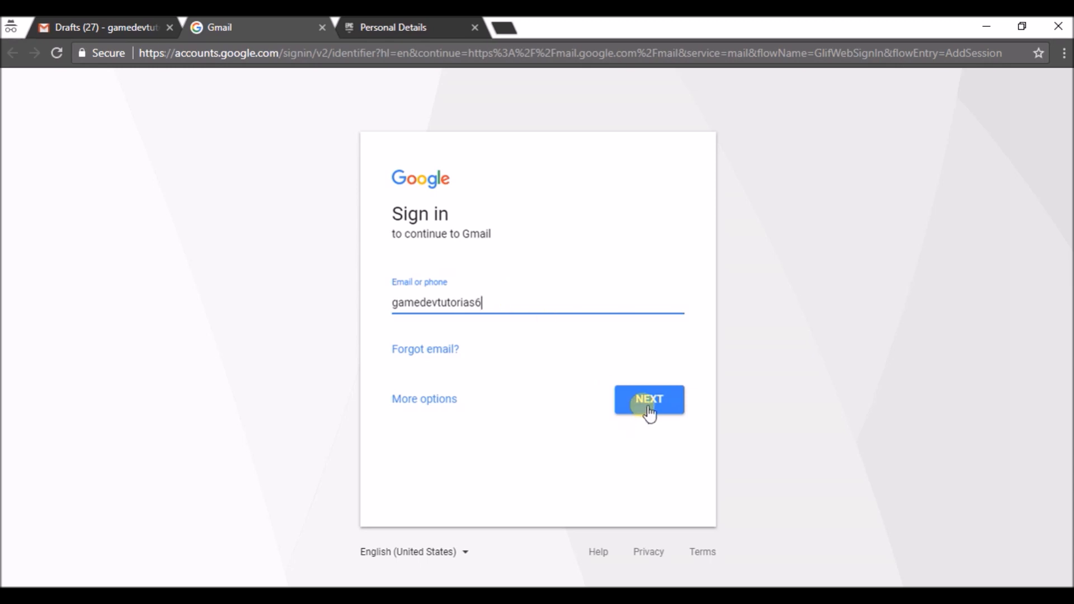
click(648, 399)
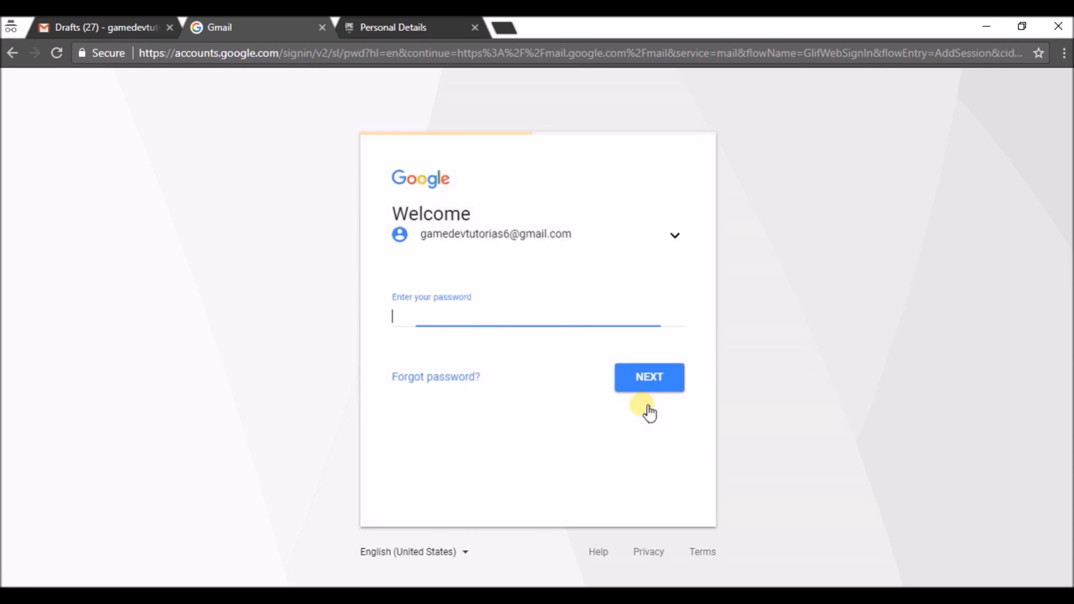
click(648, 377)
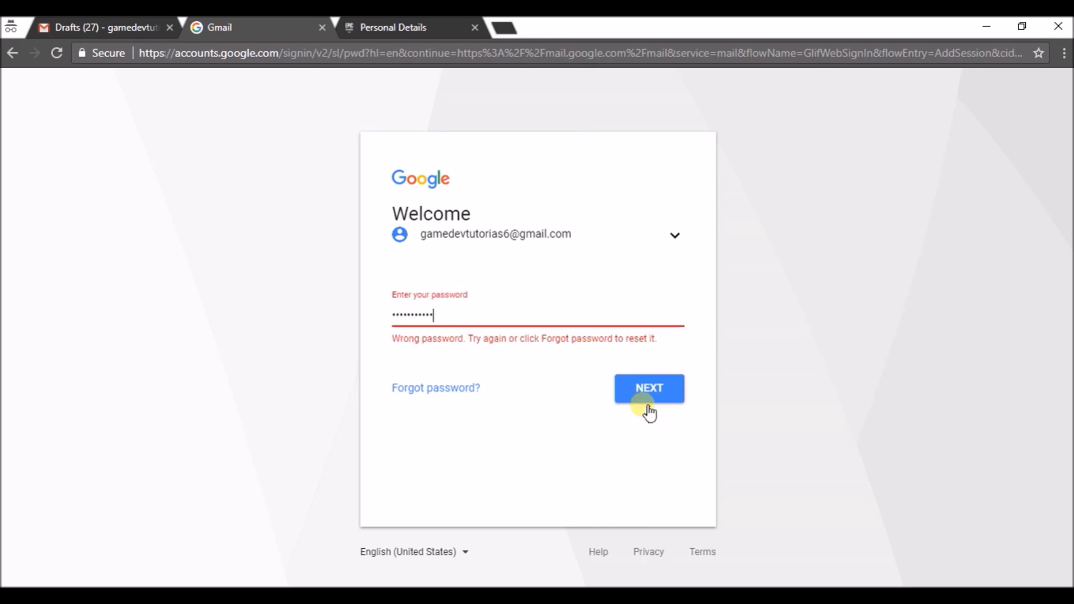
click(648, 387)
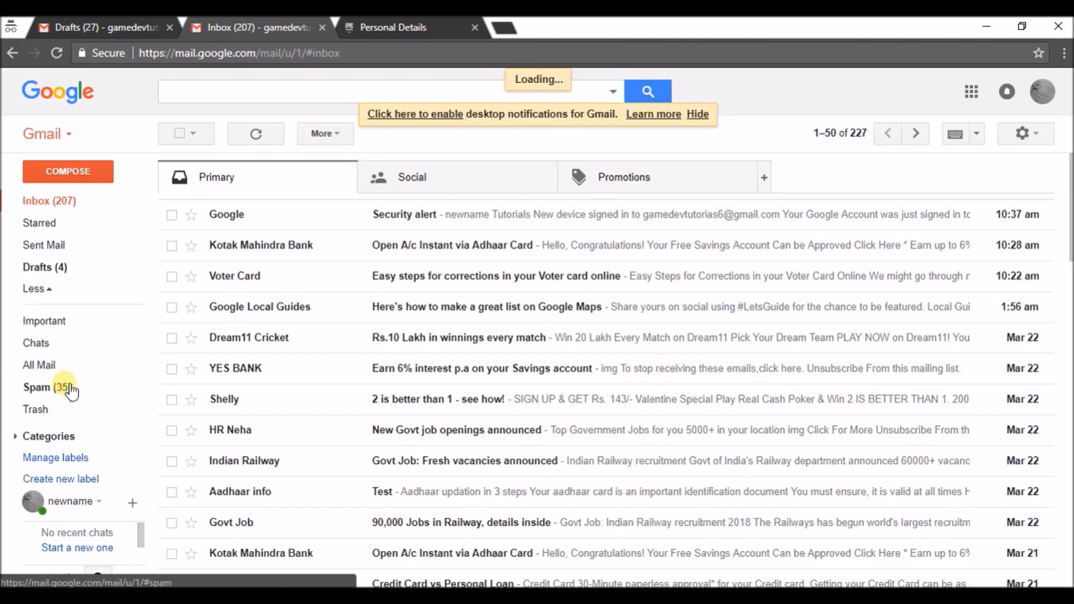
Step: Open the Spam folder, expanding the label list with More after a detour to the inbox
click(38, 387)
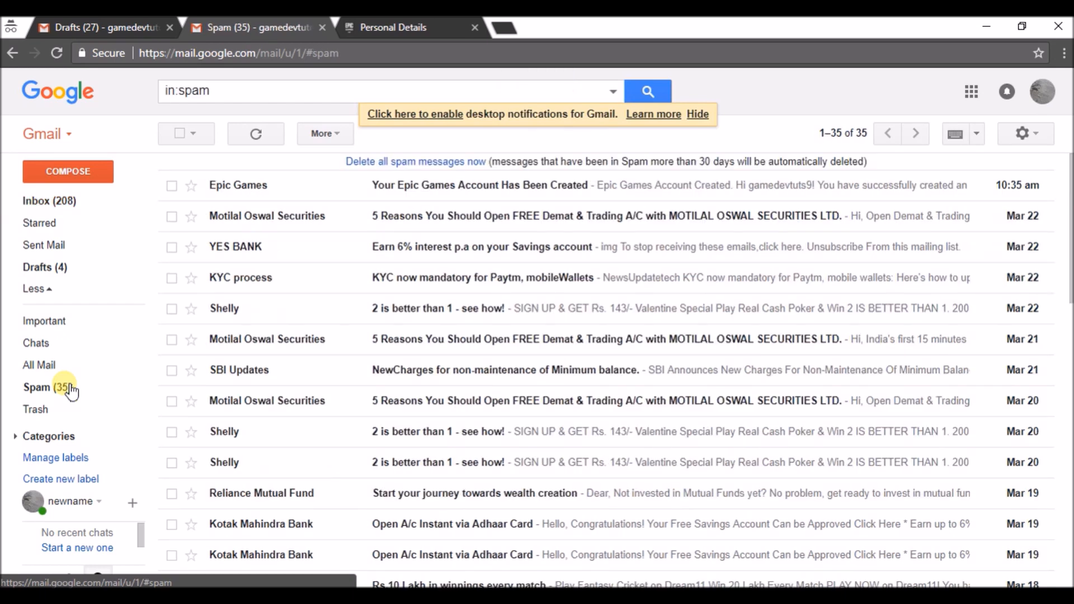
click(36, 201)
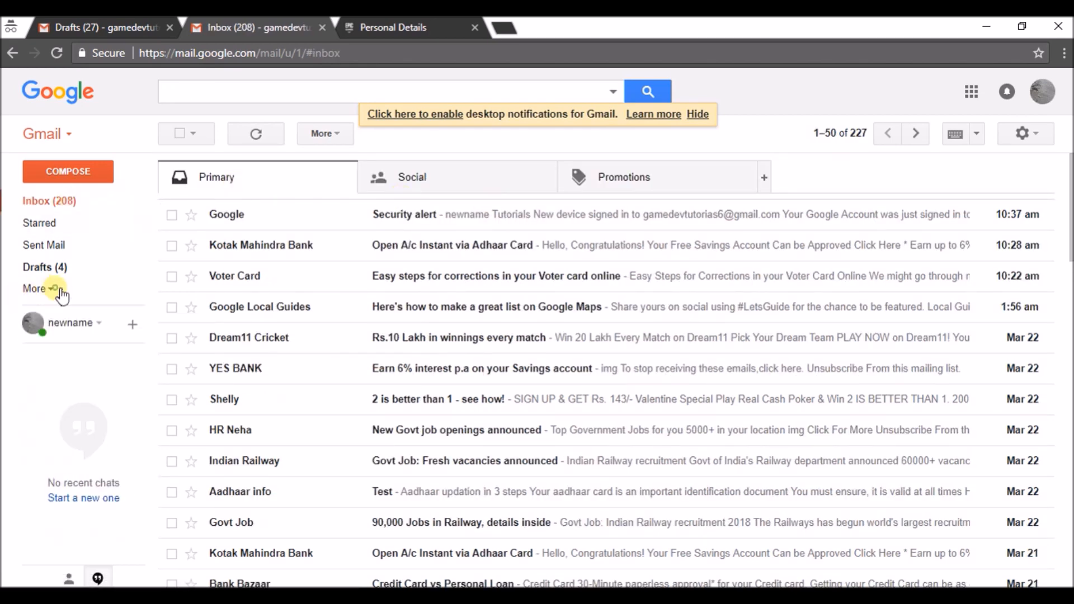
click(33, 288)
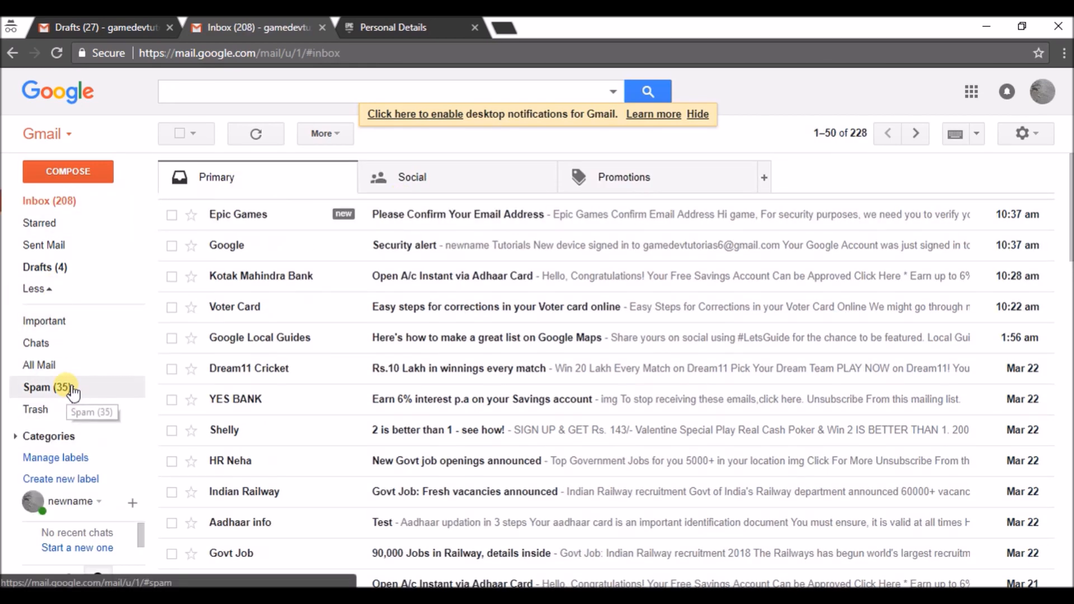
click(46, 387)
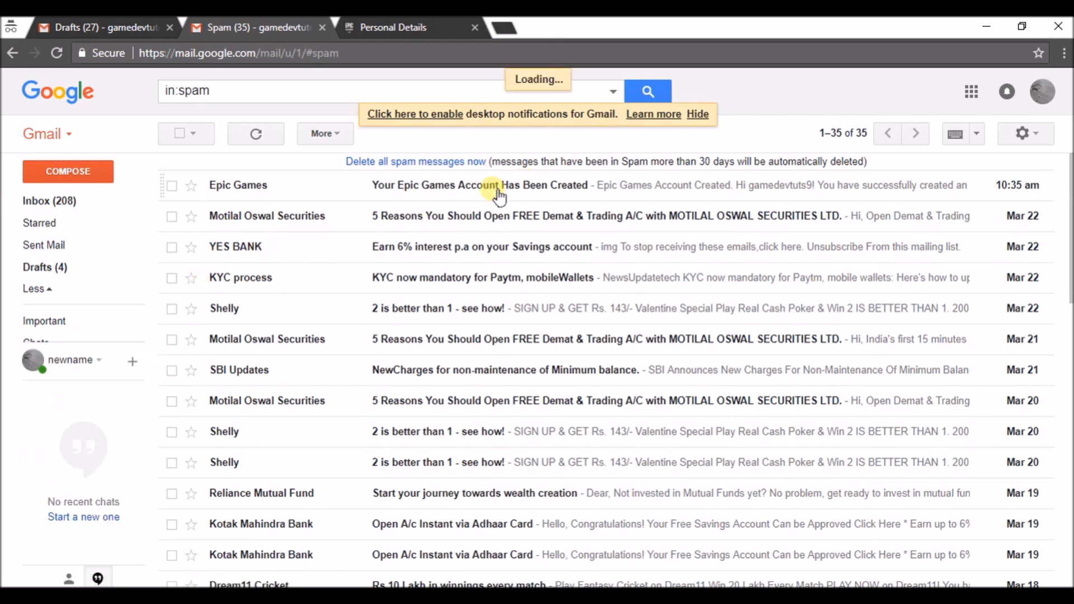
mouse_move(464, 190)
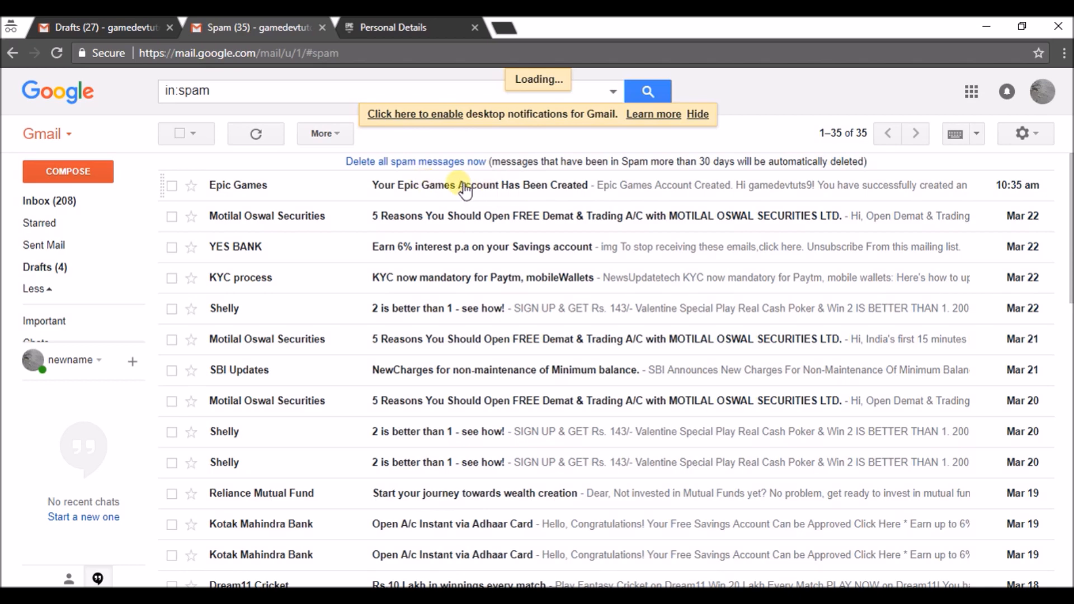
mouse_move(537, 194)
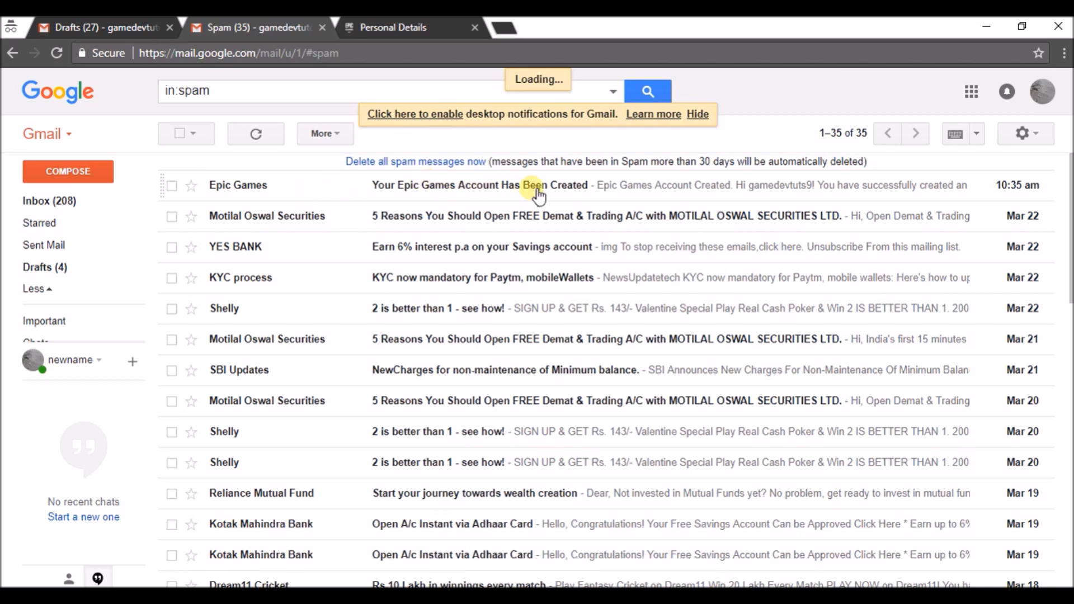
mouse_move(479, 191)
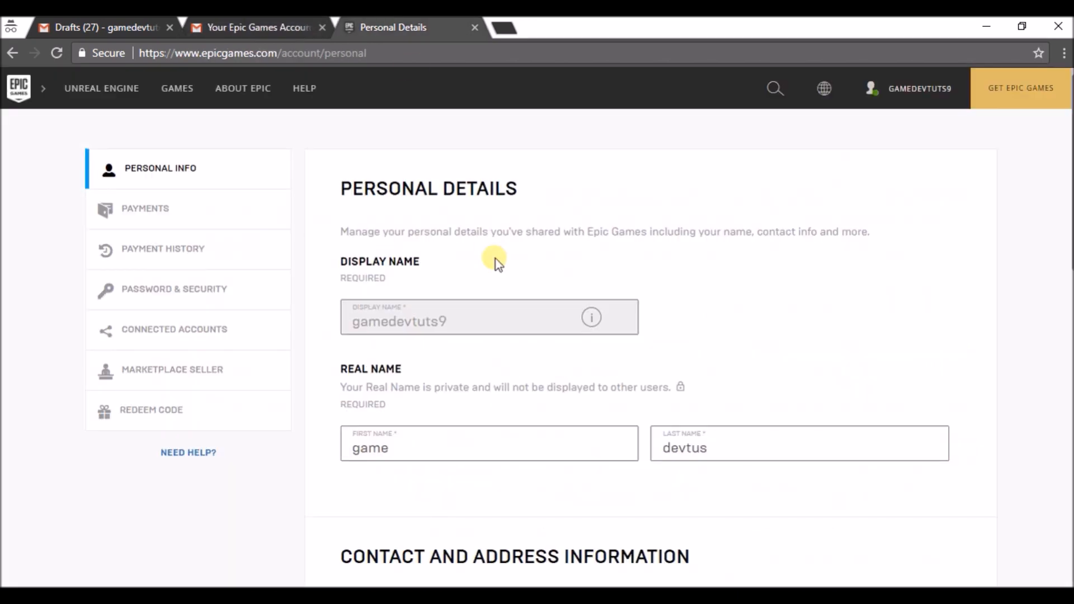
Step: Return to the Epic Games email and follow its VERIFY YOUR EMAIL link
click(256, 27)
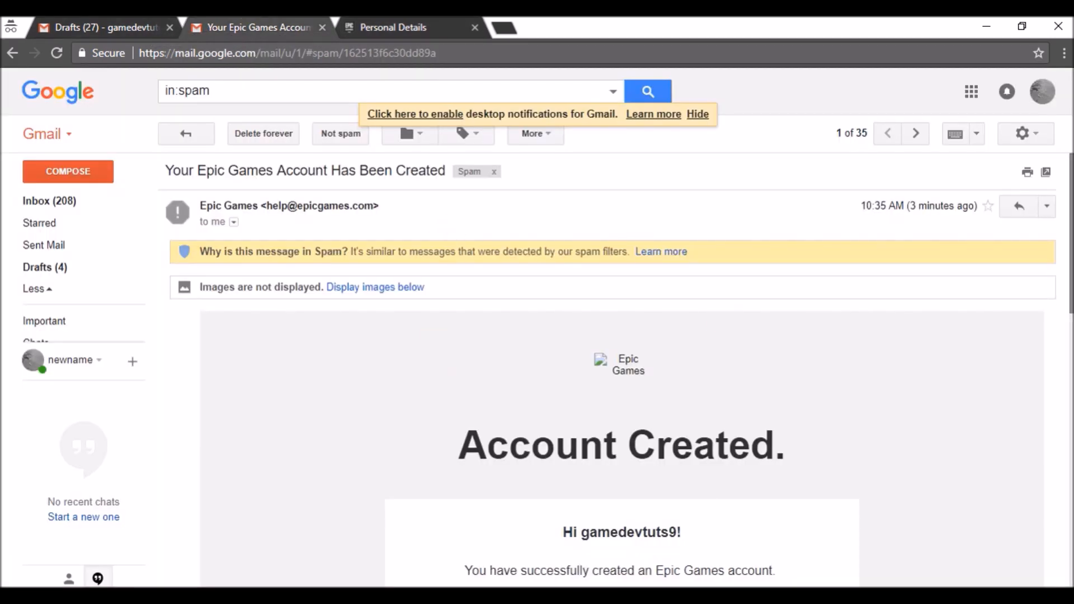
scroll(down, 3)
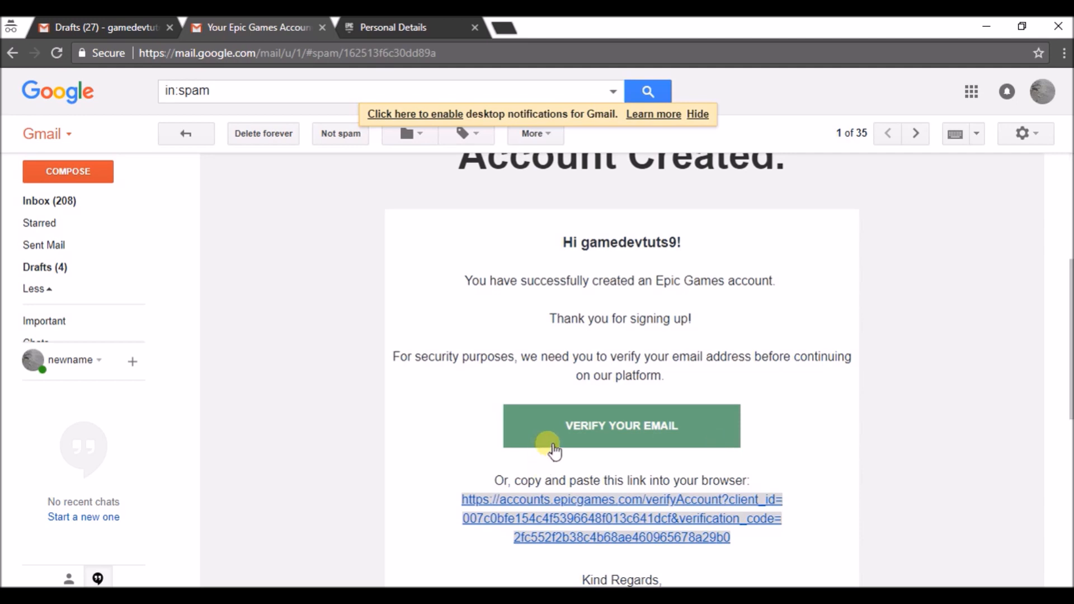
click(620, 425)
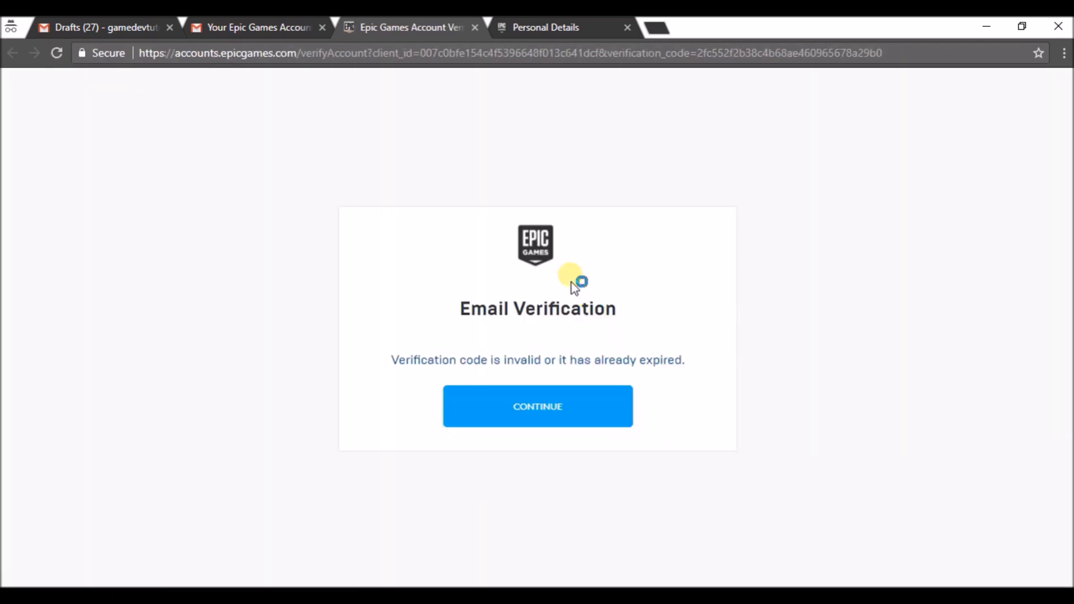